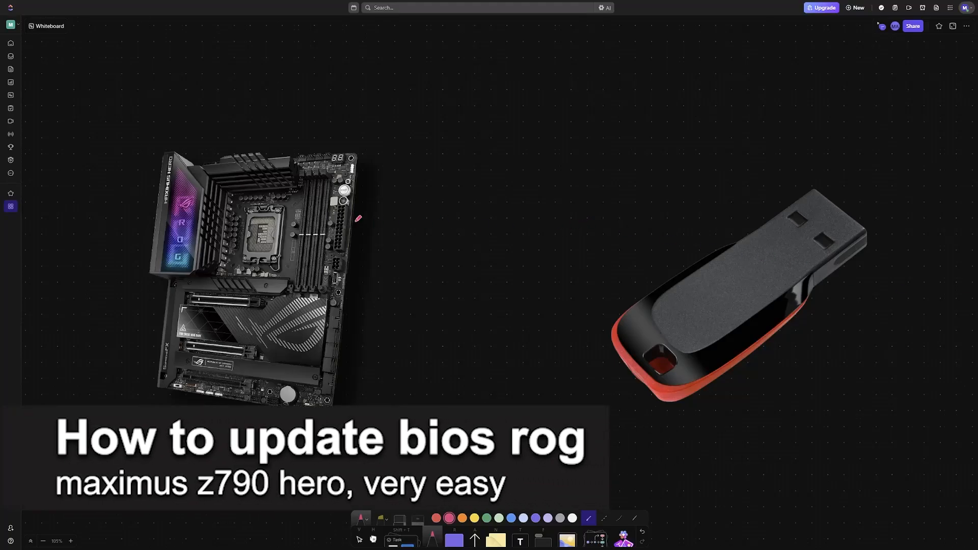
- Hand-letter 'ROG Z790 Hero' in pink beside the motherboard, circled and underlined
left_click_drag(376, 224, 424, 221)
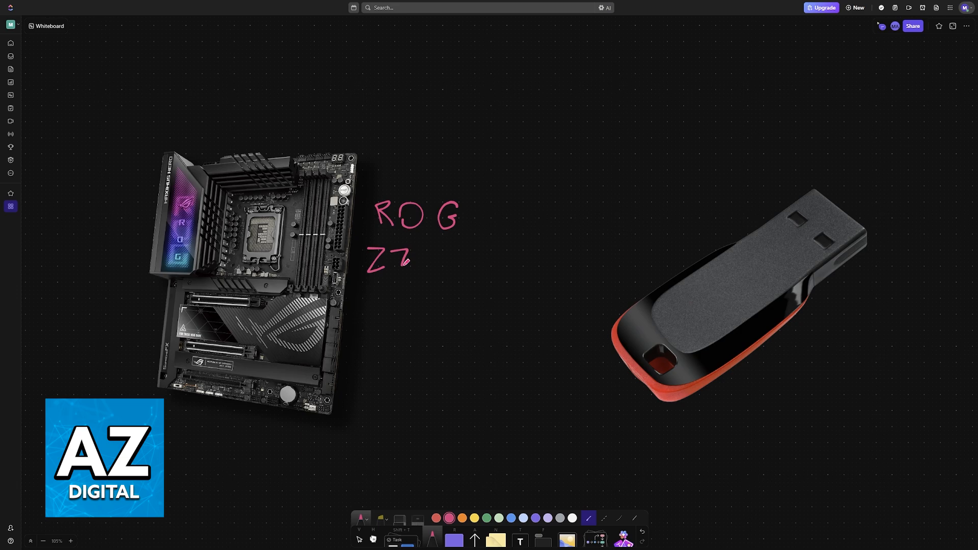
left_click_drag(405, 258, 446, 255)
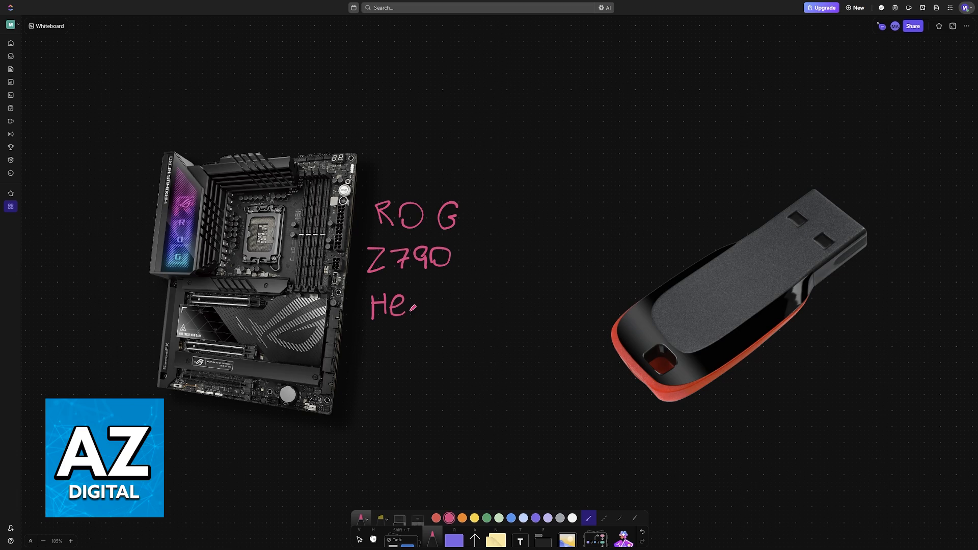
left_click_drag(399, 312, 443, 320)
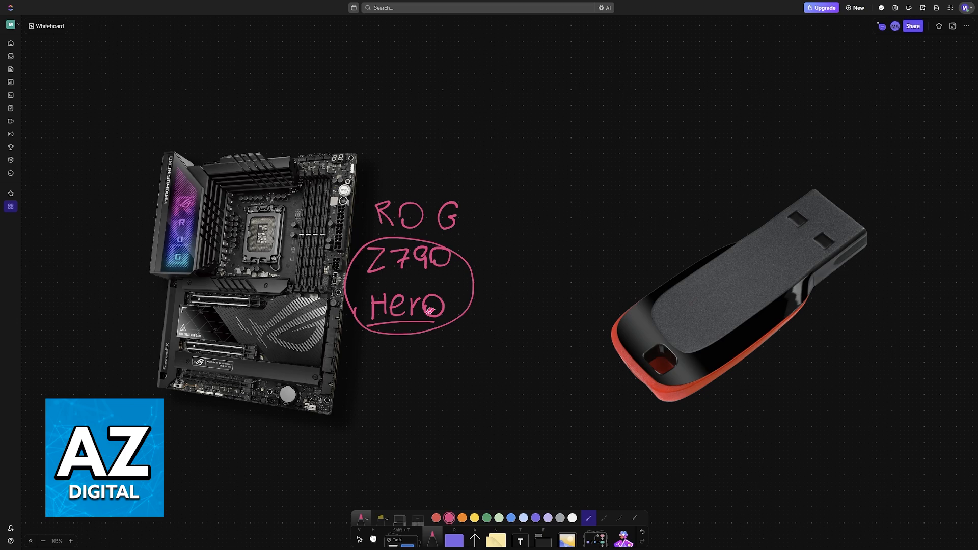
left_click_drag(374, 238, 461, 239)
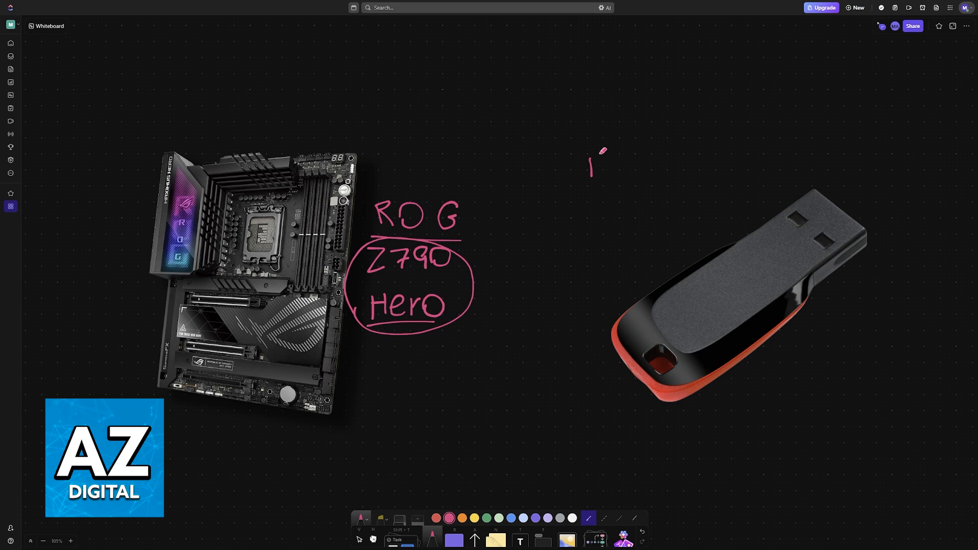
- Write 'BIOS' above the USB stick with an arrow down to a file symbol
left_click_drag(589, 165, 640, 168)
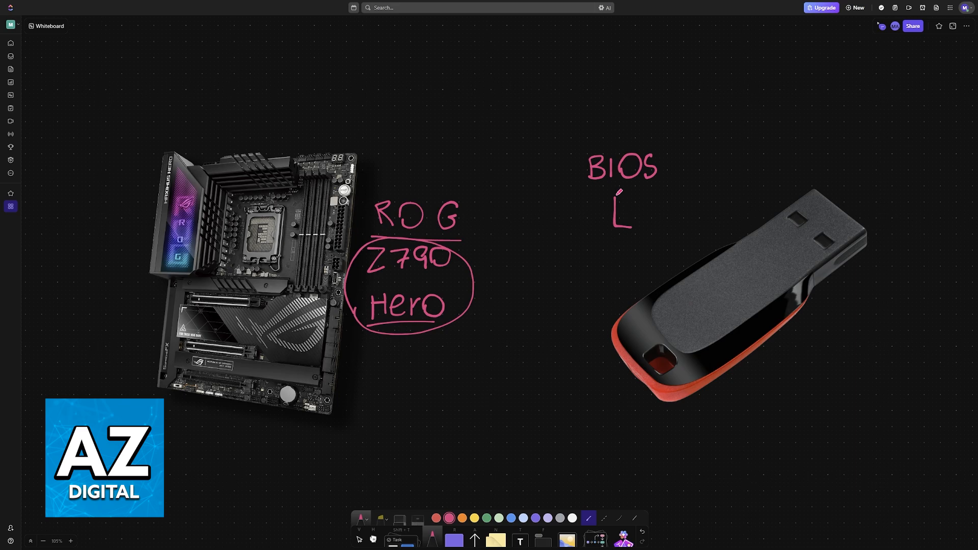
left_click_drag(617, 200, 643, 224)
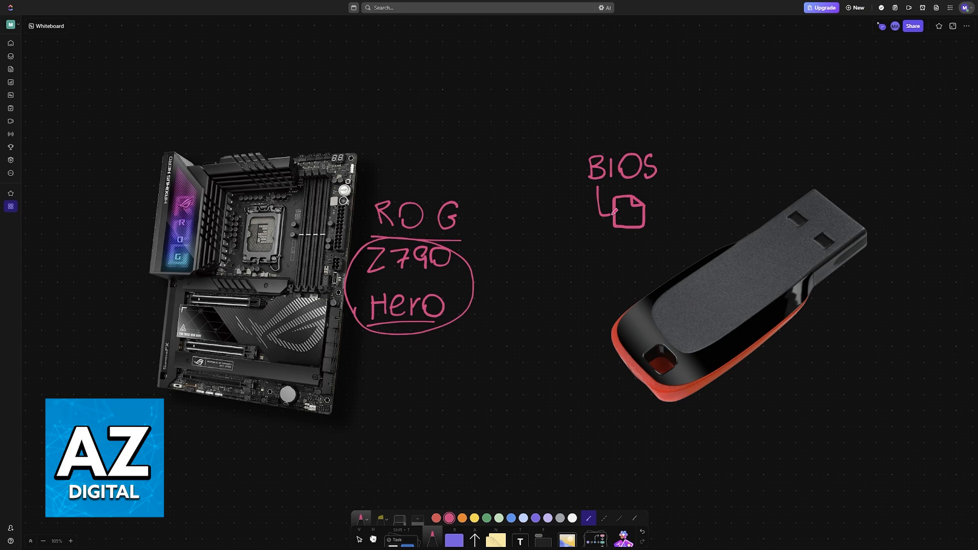
left_click_drag(646, 217, 686, 243)
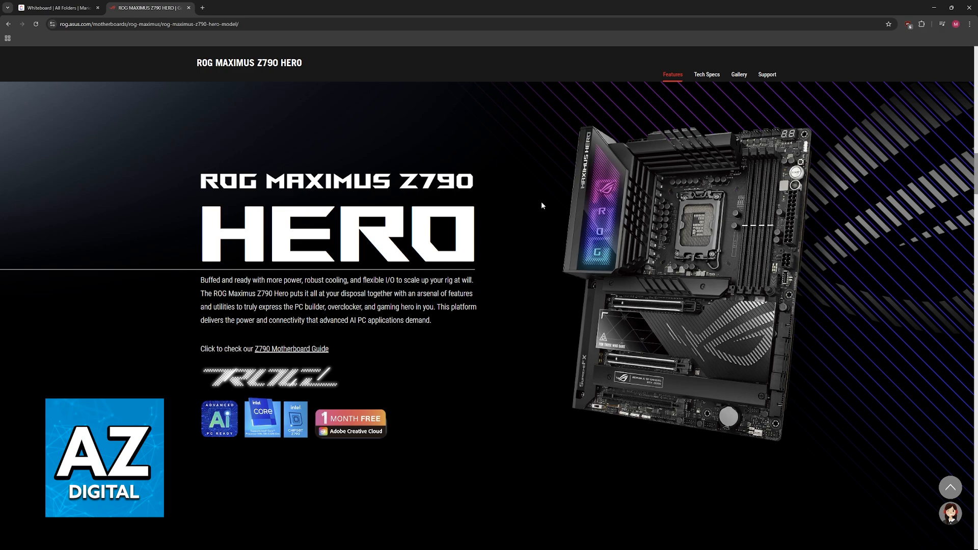
mouse_move(252, 103)
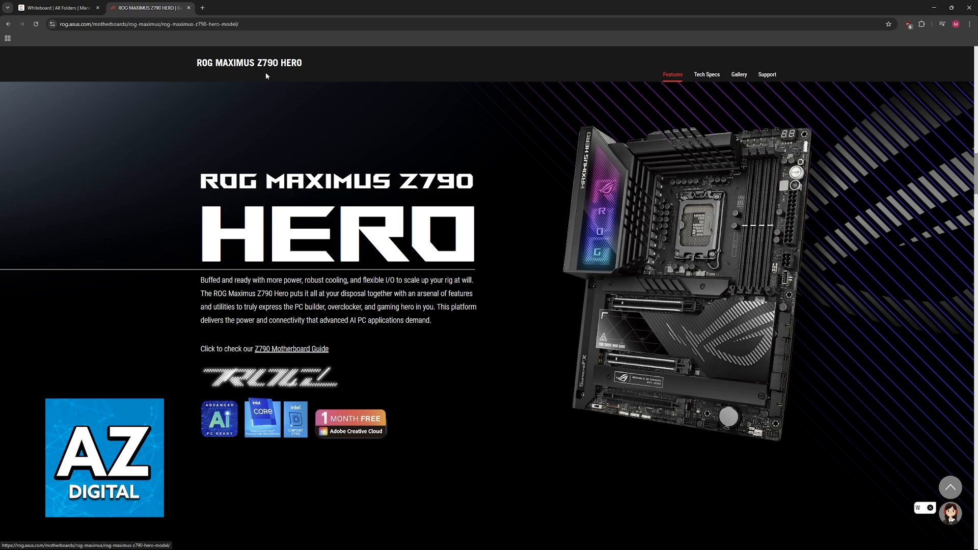
mouse_move(765, 74)
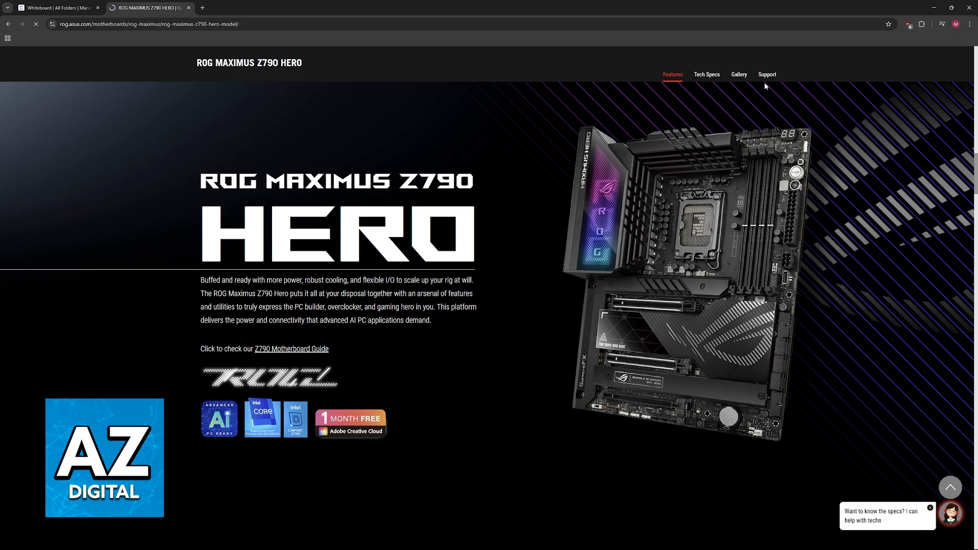
- Reach the BIOS & Firmware downloads via Support and Driver & Tools for the Z790 Hero
left_click(766, 74)
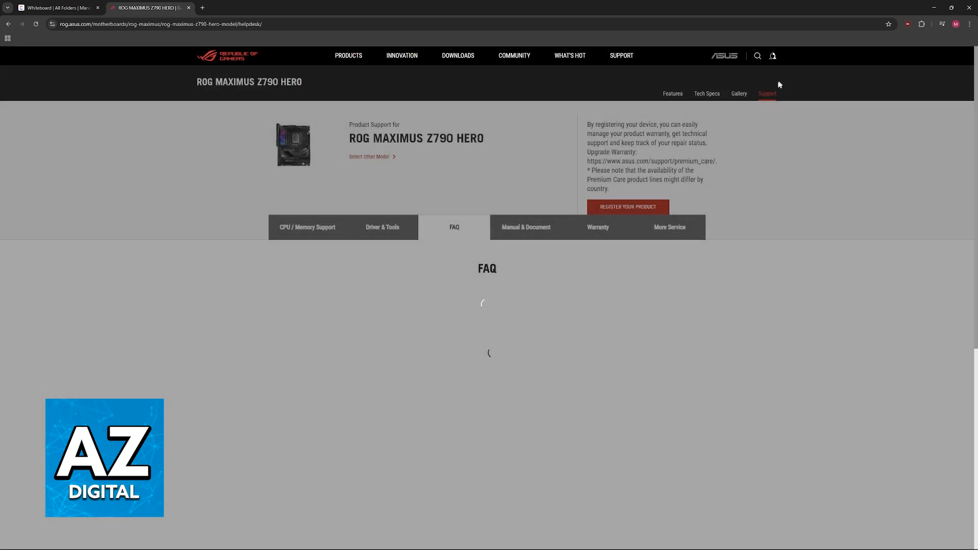
left_click(382, 226)
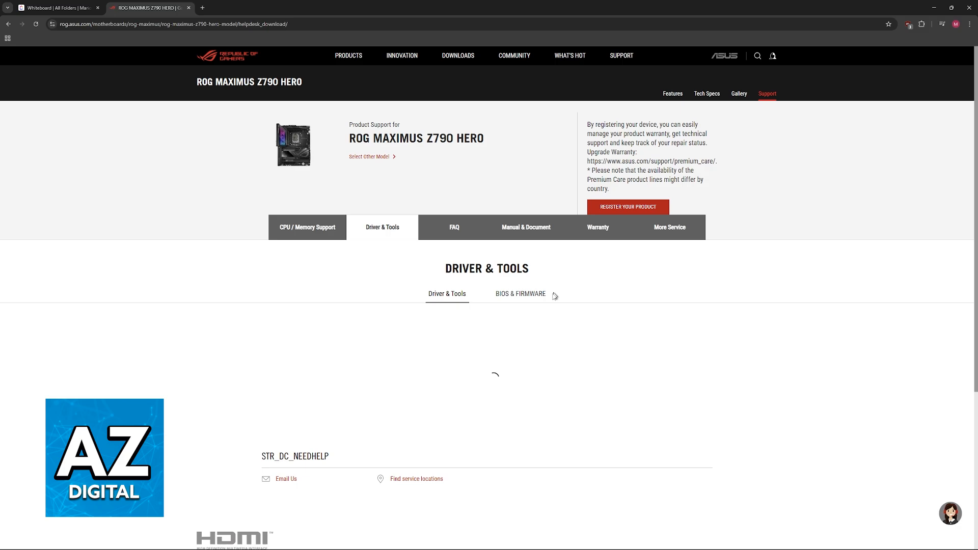
left_click(520, 294)
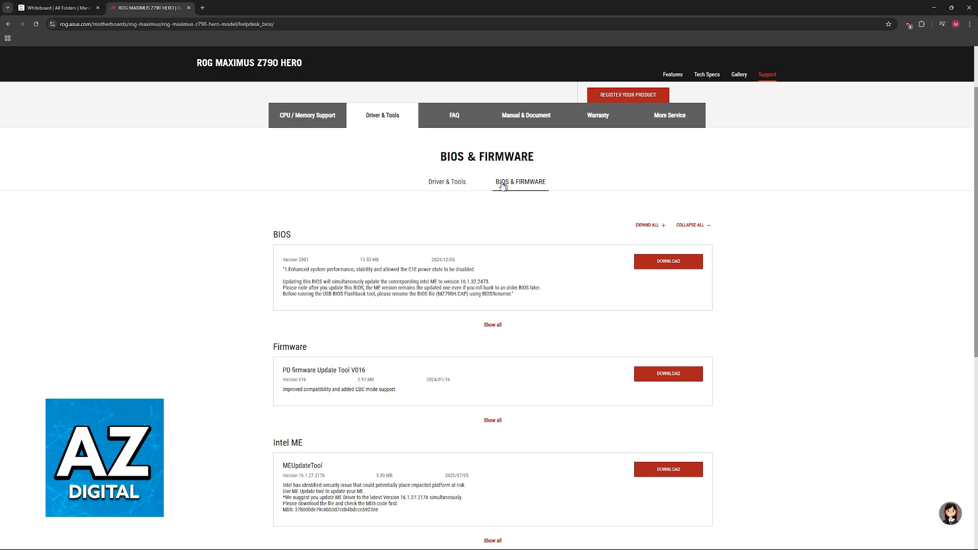
left_click(57, 7)
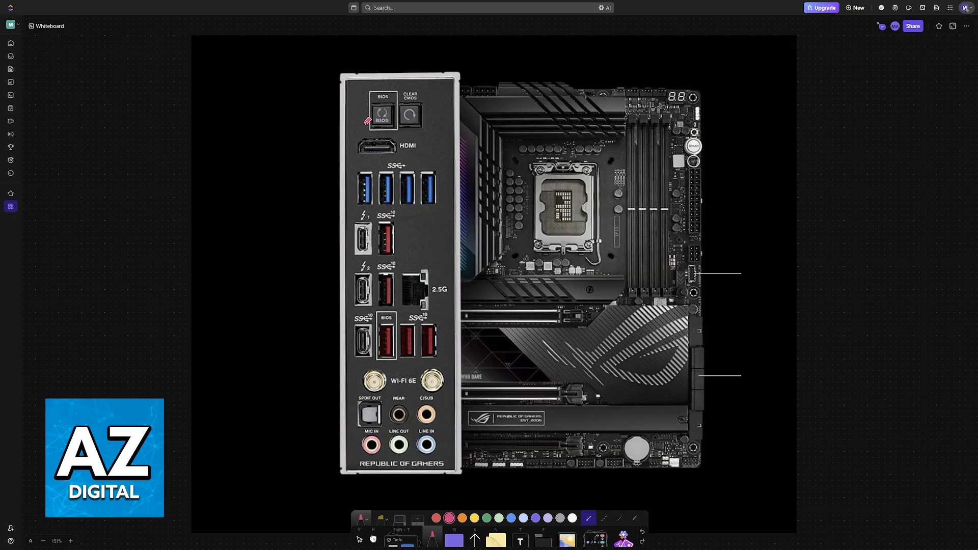
- Box the BIOS USB port as step 1 and the BIOS Flashback button as step 2
left_click_drag(377, 82, 368, 128)
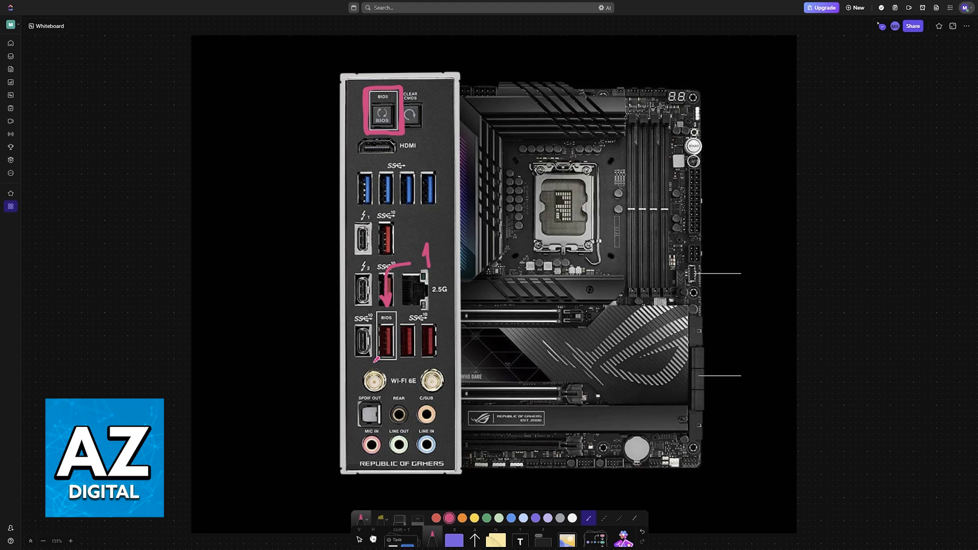
left_click_drag(390, 305, 373, 358)
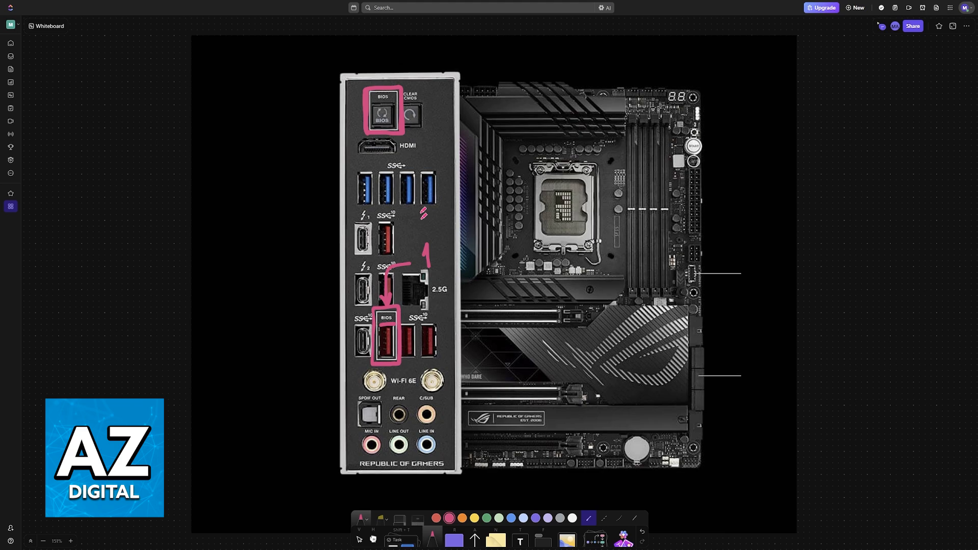
left_click_drag(361, 74, 384, 59)
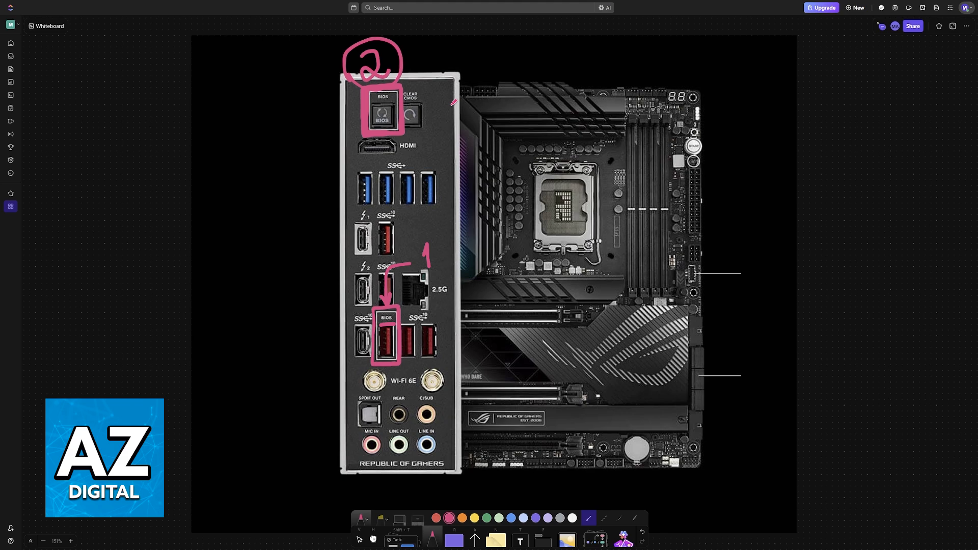
left_click_drag(452, 82, 503, 93)
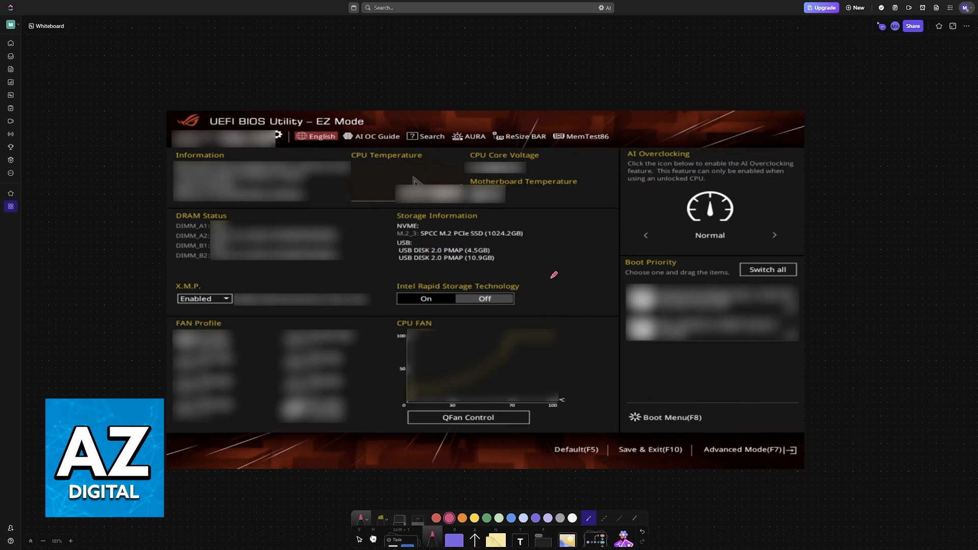
- Write 'Del' on the EZ Mode screenshot and underline Advanced Mode(F7) with an arrow
left_click_drag(551, 277, 590, 262)
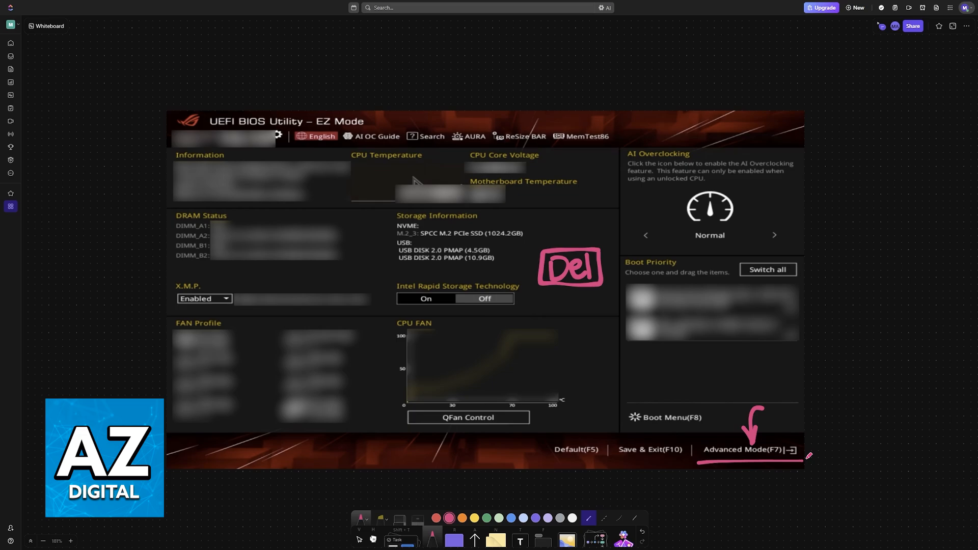
left_click(746, 450)
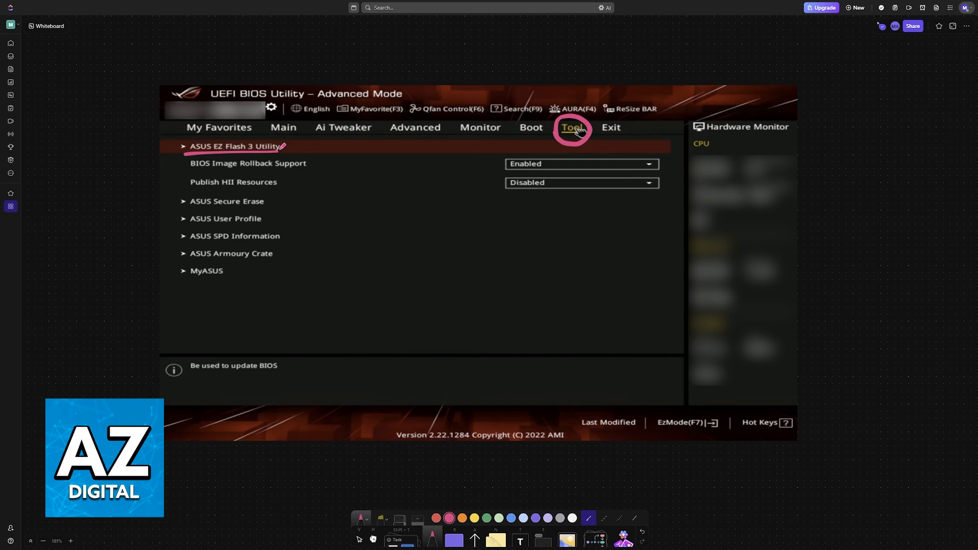
- Circle Tool, underline ASUS EZ Flash 3 Utility, and label fs0 as USB
left_click(233, 145)
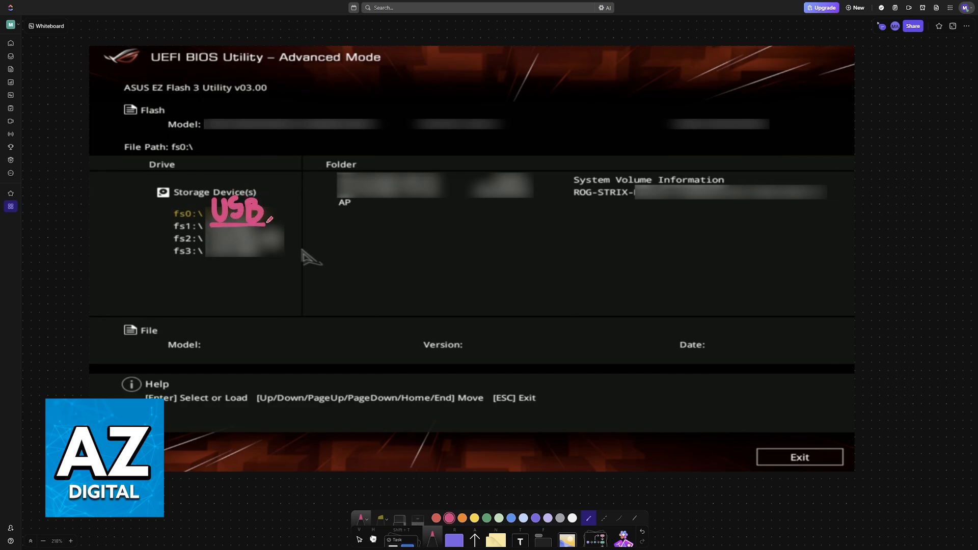
left_click_drag(266, 218, 321, 177)
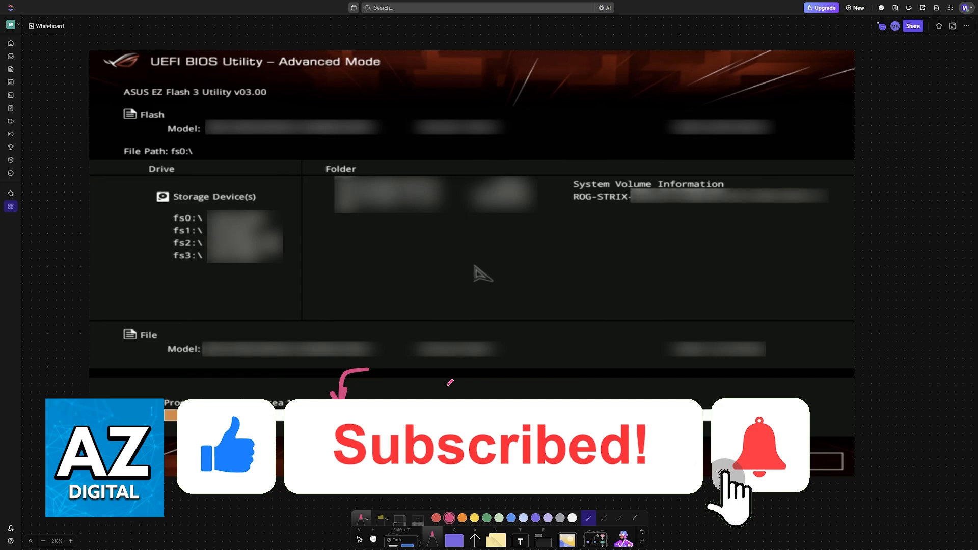
left_click(758, 446)
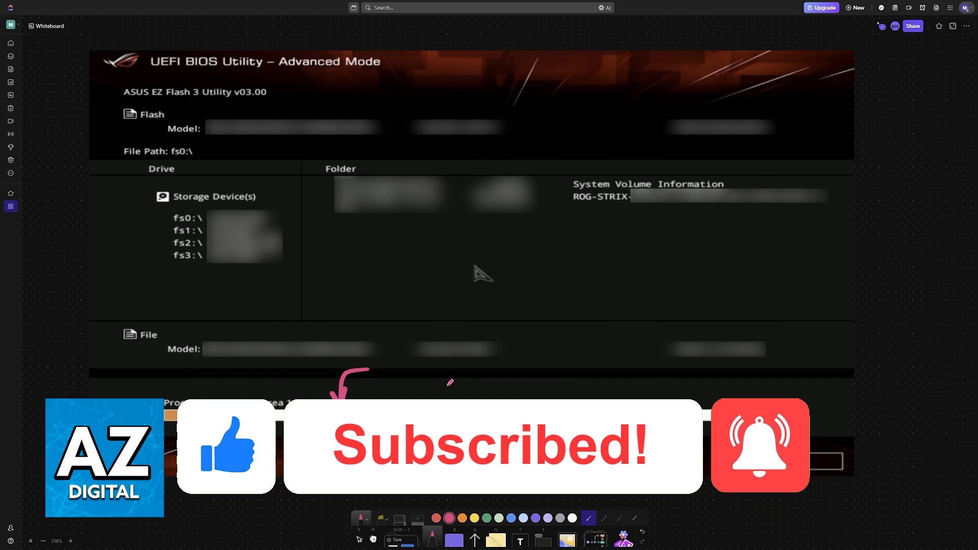